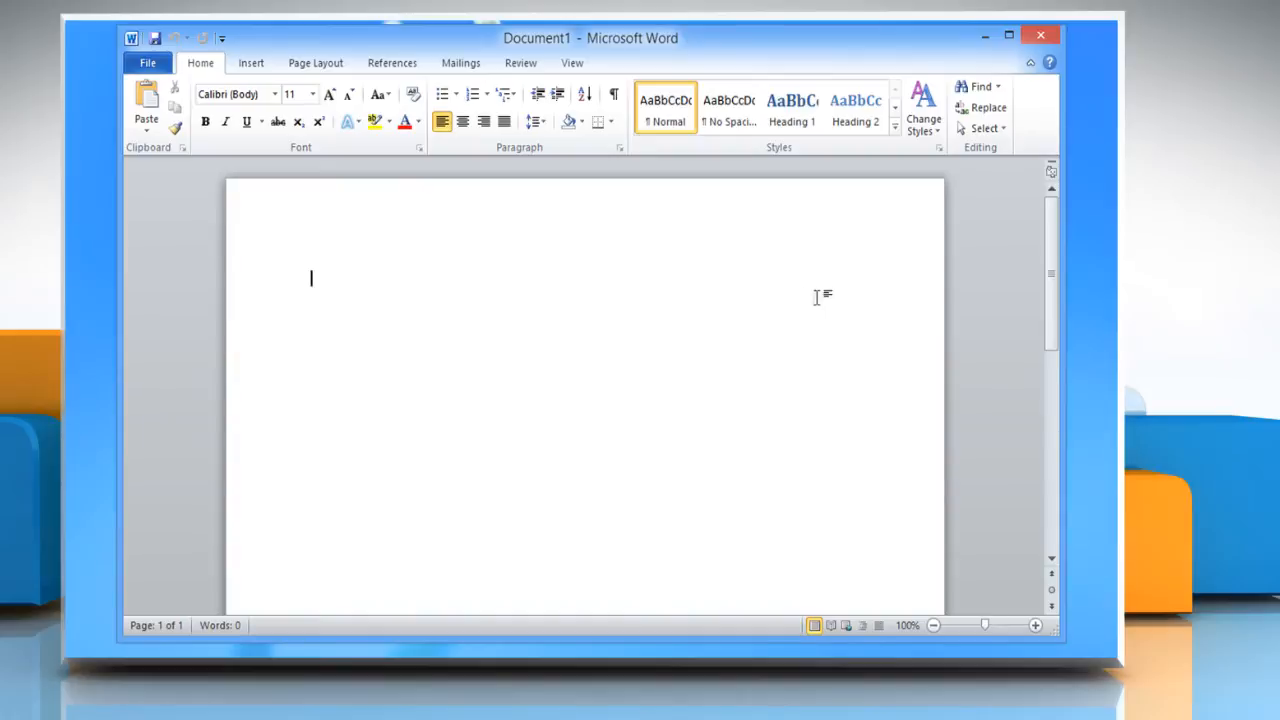
{"action": "mouse_move", "coordinate": [565, 253]}
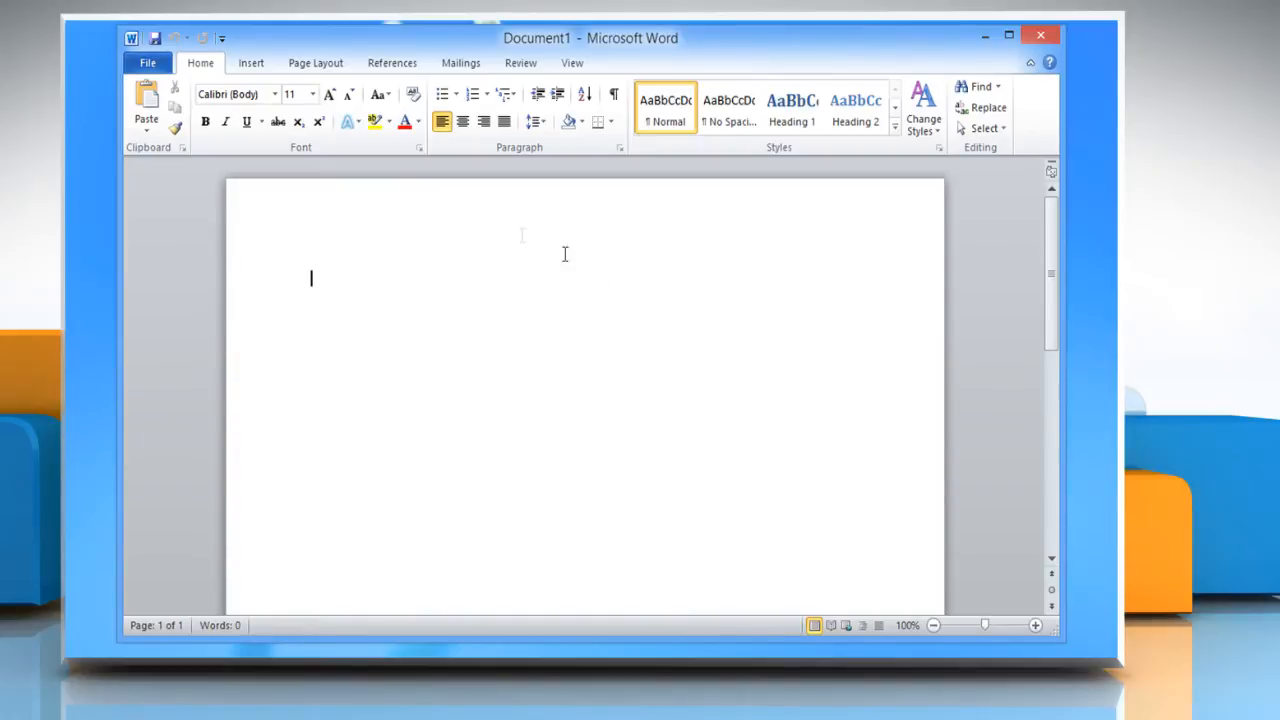
Step: Insert the Alphabet Quote text box from the Text Box gallery
{"action": "left_click", "coordinate": [251, 62]}
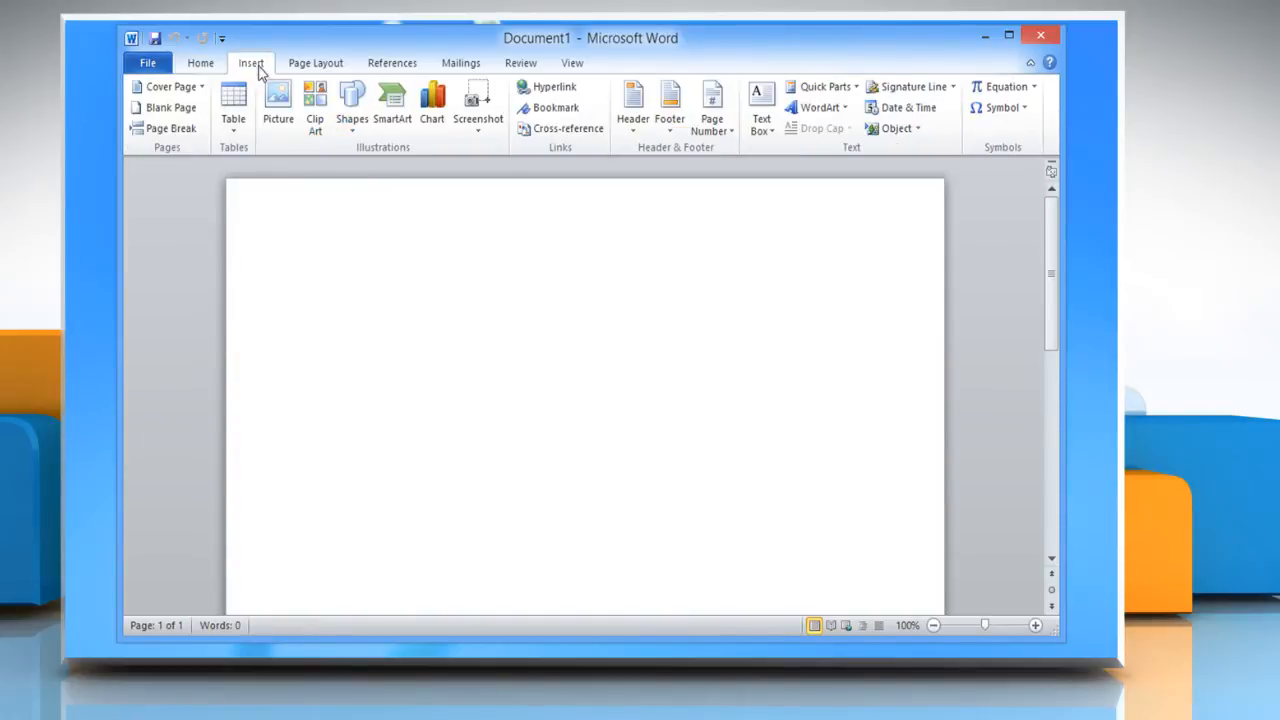
{"action": "mouse_move", "coordinate": [755, 150]}
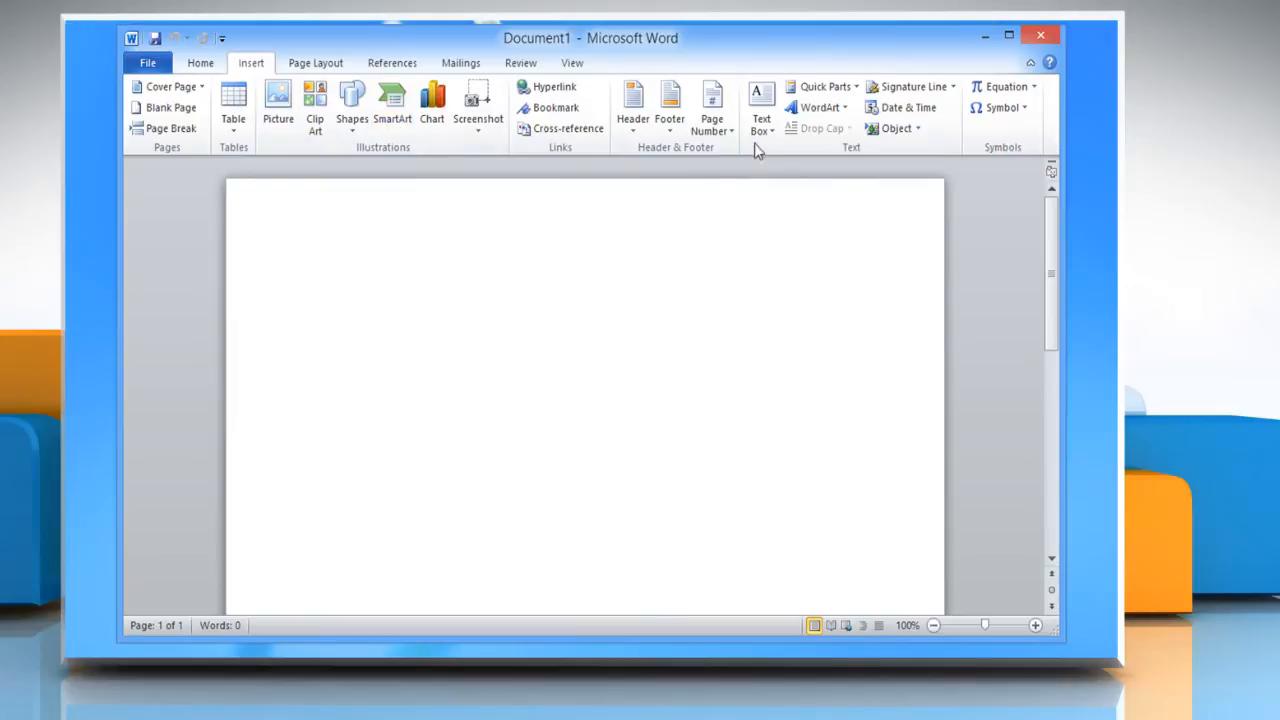
{"action": "left_click", "coordinate": [761, 107]}
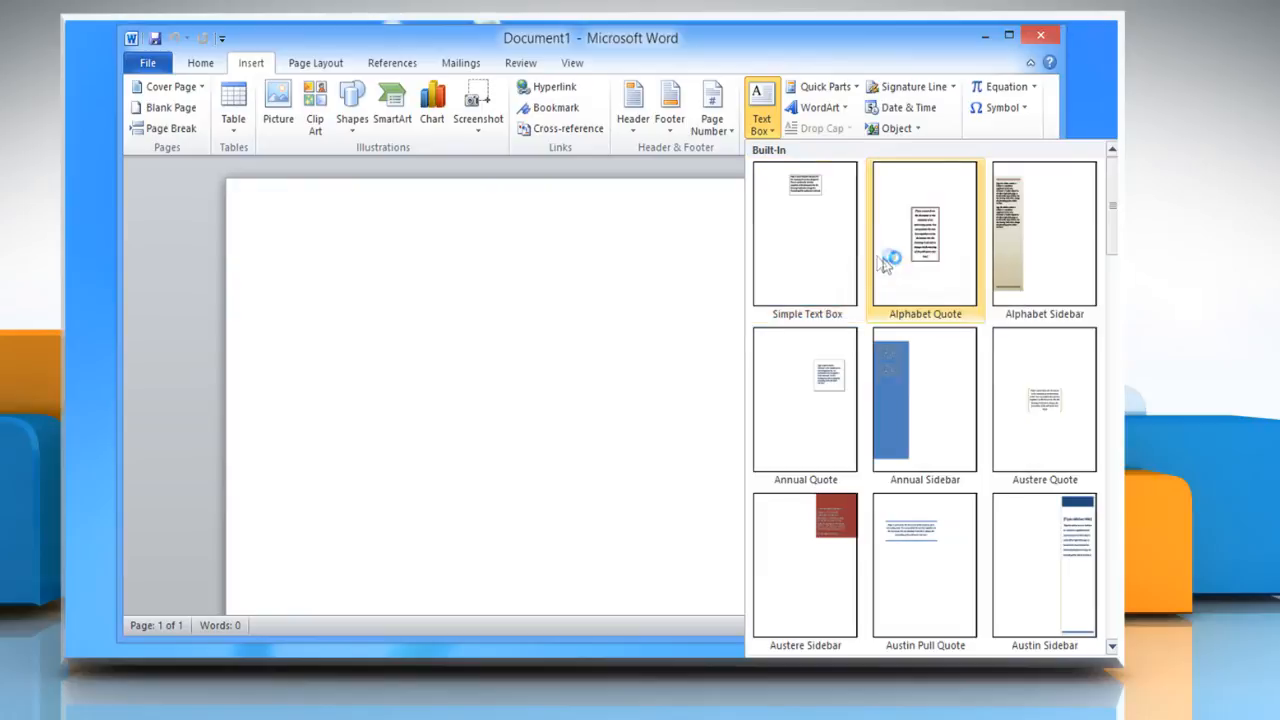
{"action": "left_click", "coordinate": [924, 235]}
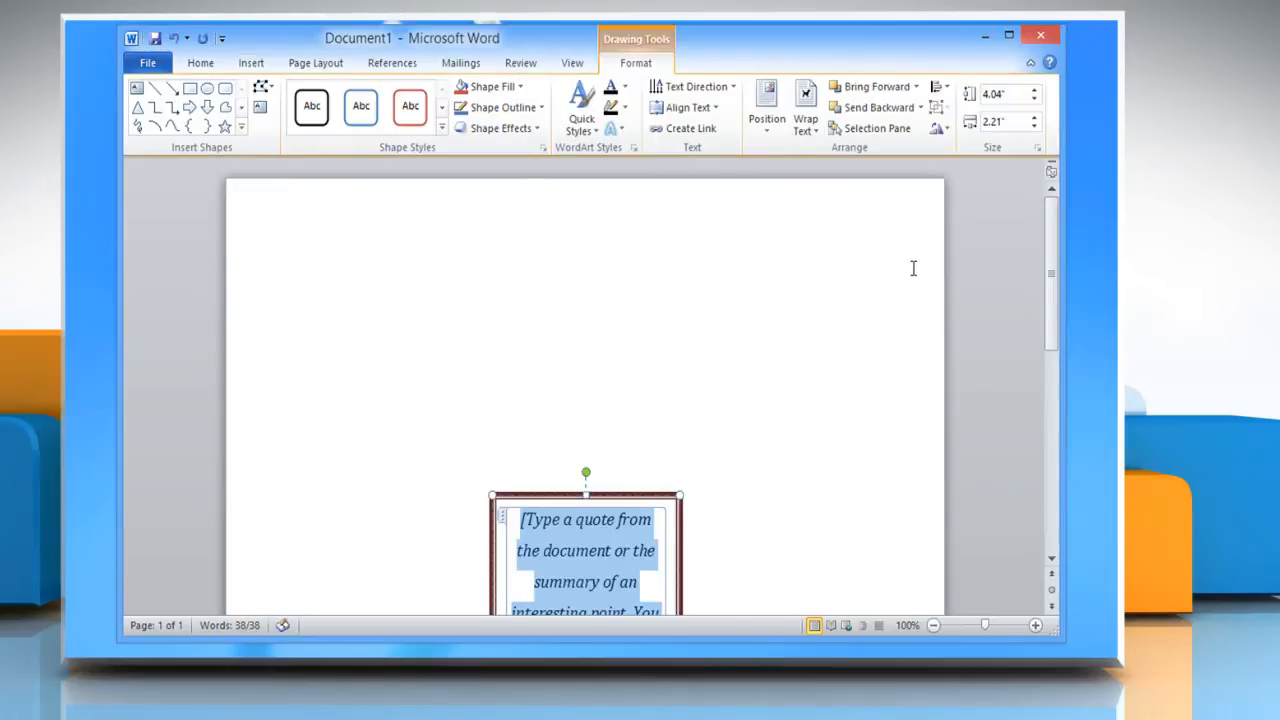
{"action": "mouse_move", "coordinate": [808, 373]}
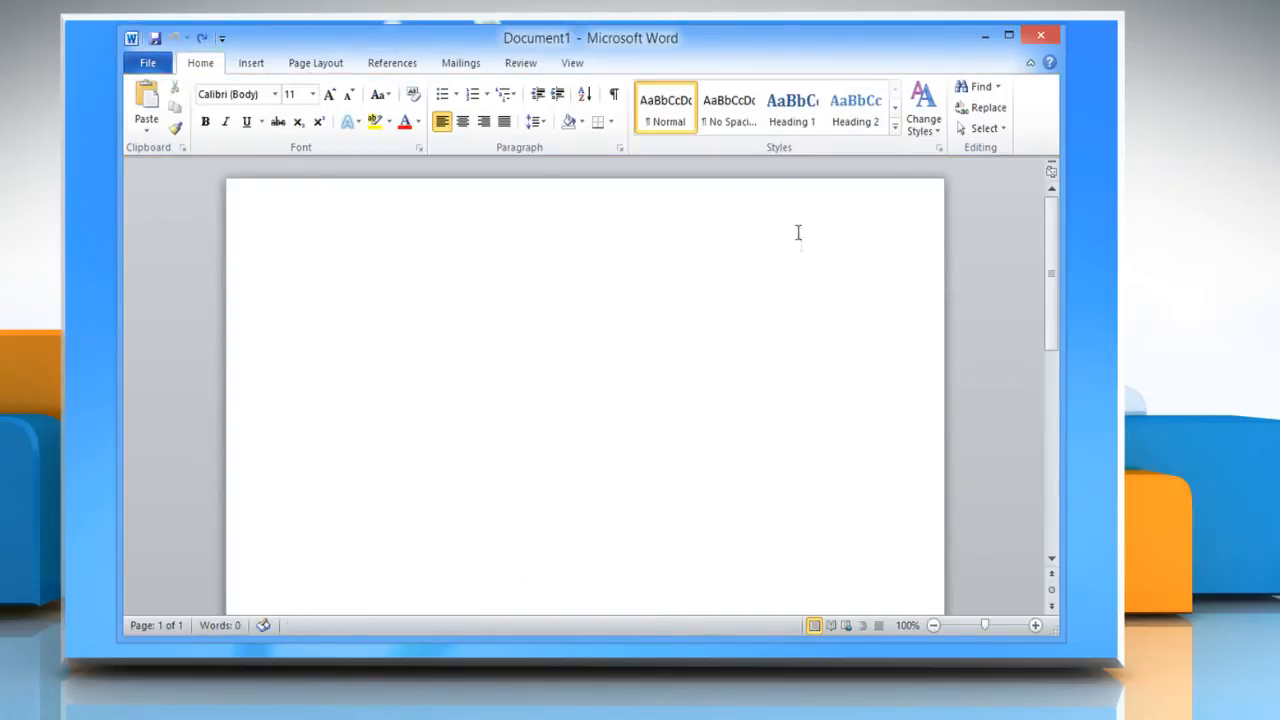
Step: Draw a custom rectangular text box near the page's top left
{"action": "left_click", "coordinate": [250, 62]}
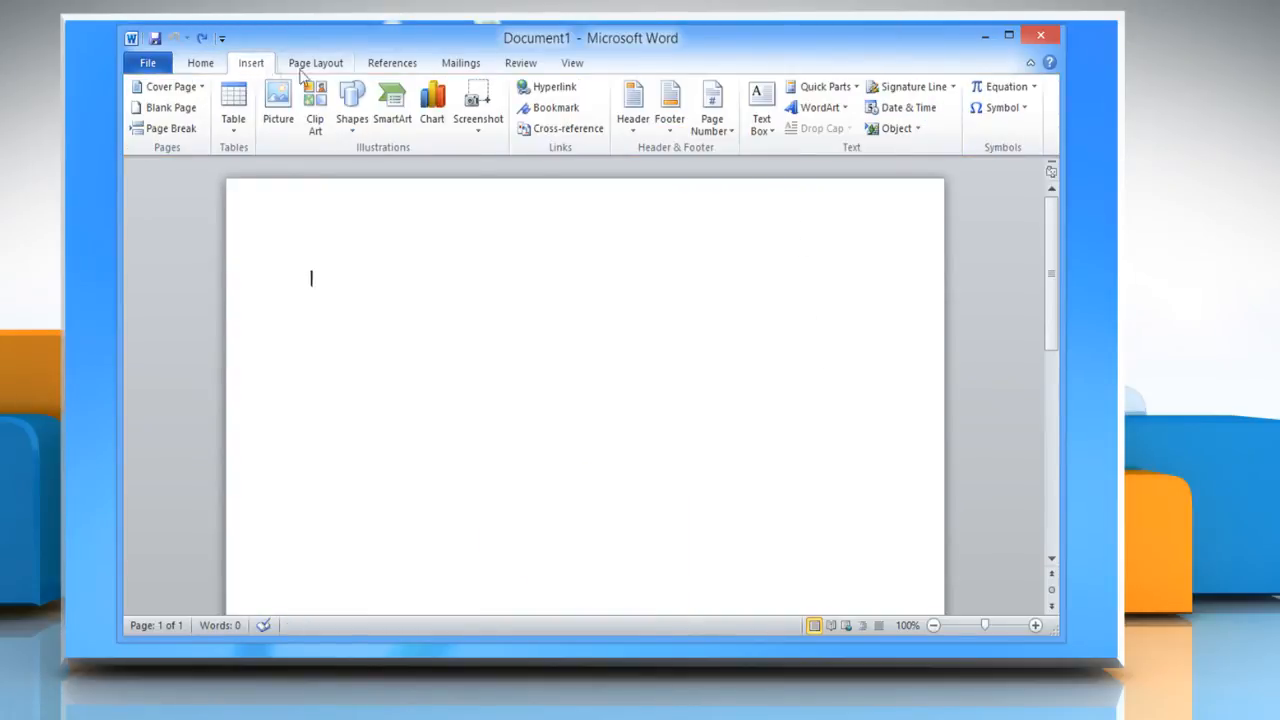
{"action": "left_click", "coordinate": [761, 105]}
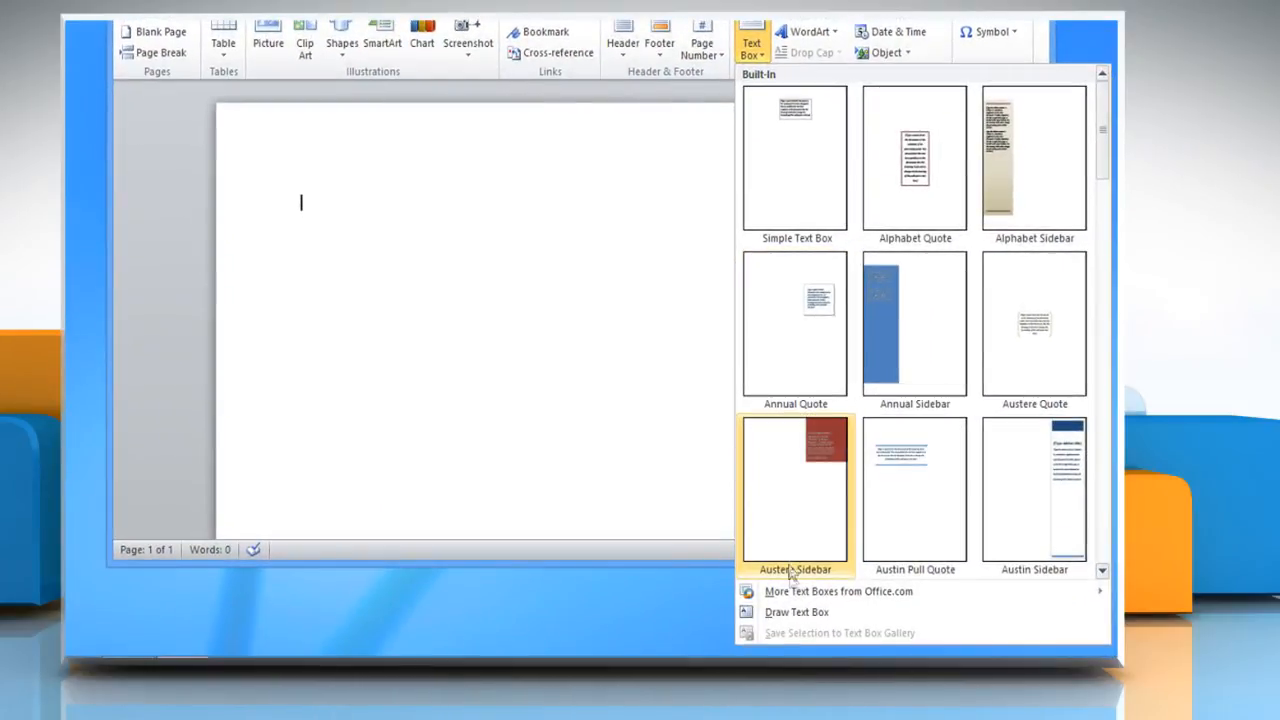
{"action": "mouse_move", "coordinate": [796, 611]}
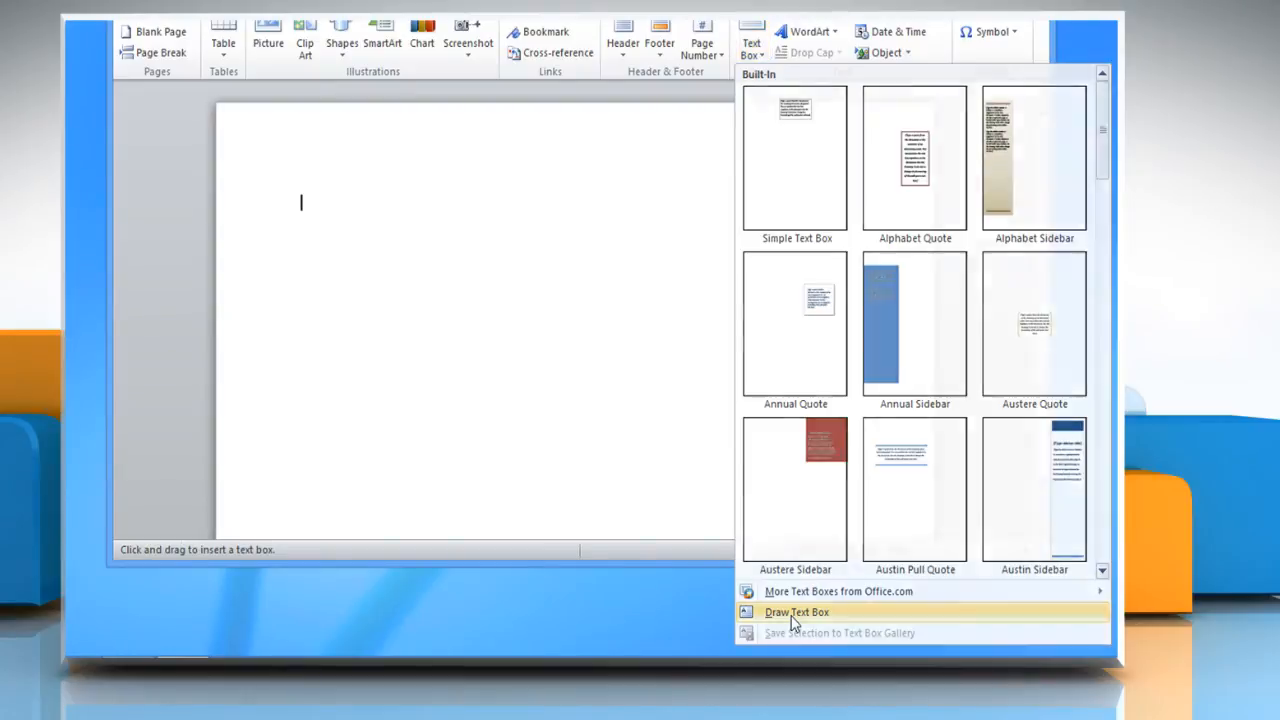
{"action": "left_click", "coordinate": [796, 611]}
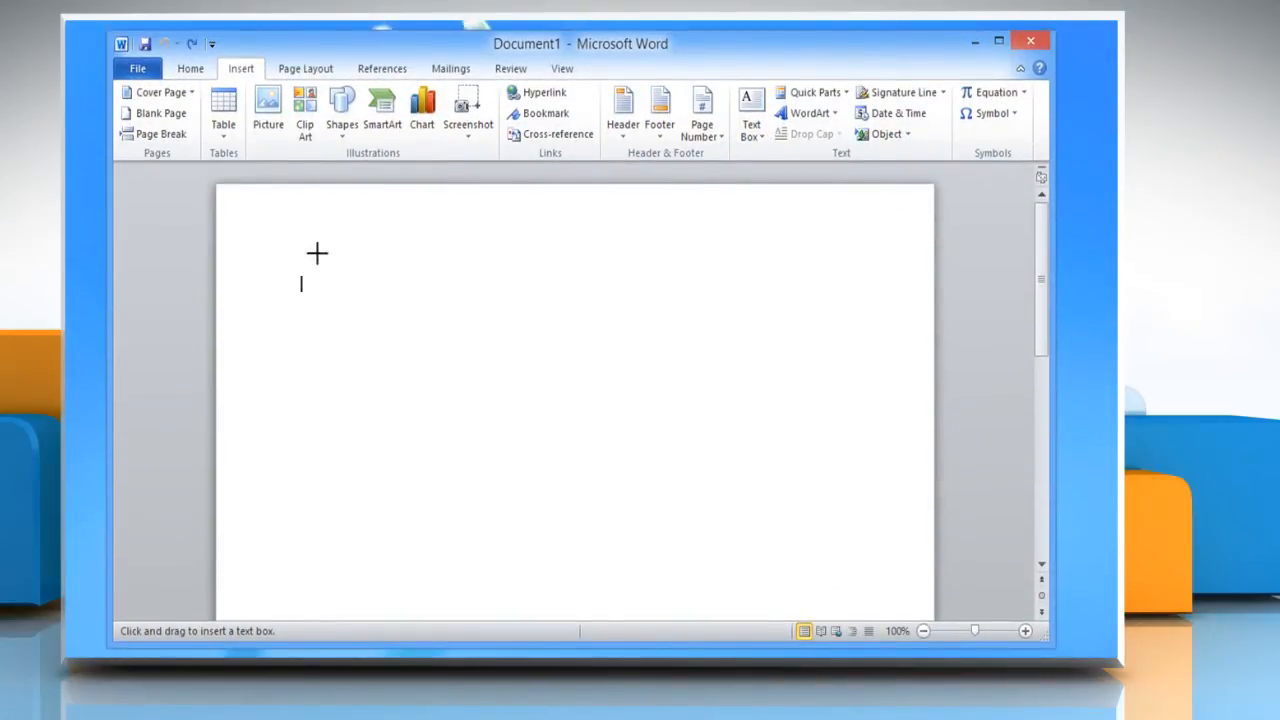
{"action": "left_click_drag", "start_coordinate": [308, 253], "coordinate": [645, 410]}
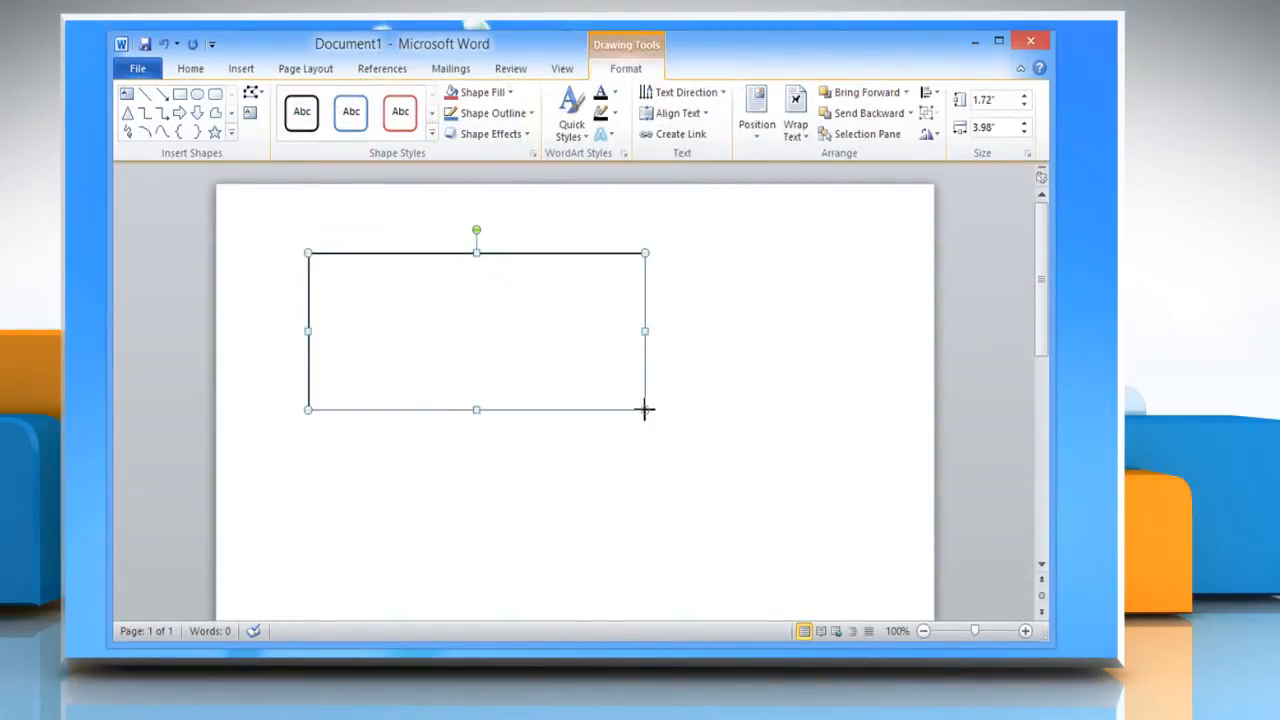
Step: Type 'This is sample text.' into the drawn text box
{"action": "type", "text": "This is sa"}
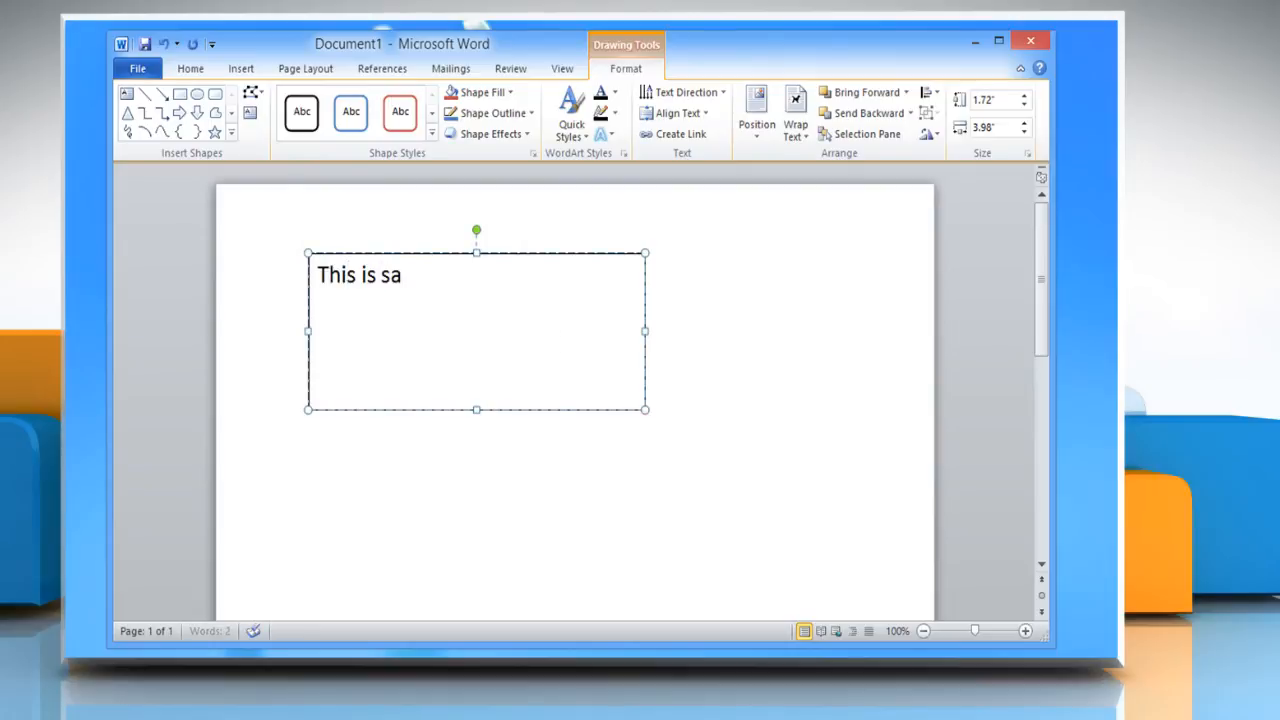
{"action": "type", "text": "mple text."}
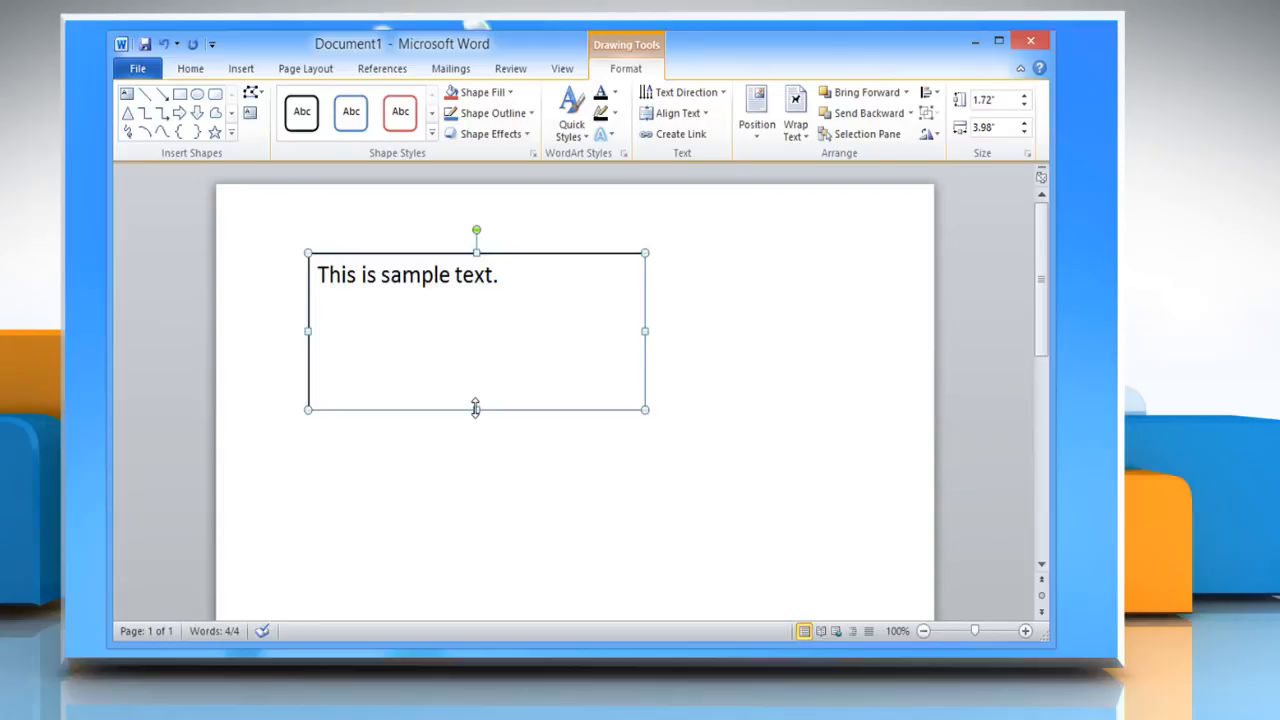
{"action": "mouse_move", "coordinate": [575, 218]}
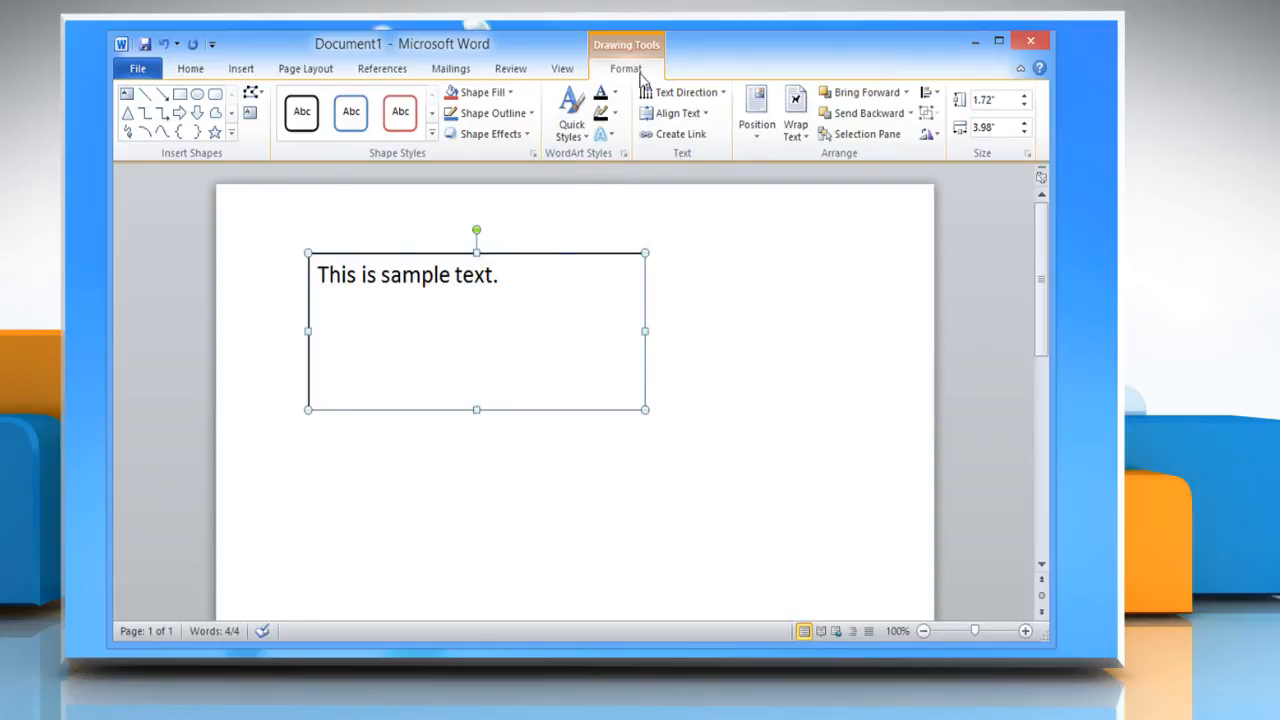
Step: Rotate the box's text 90° and drag a handle to make the box taller and narrower
{"action": "left_click", "coordinate": [683, 92]}
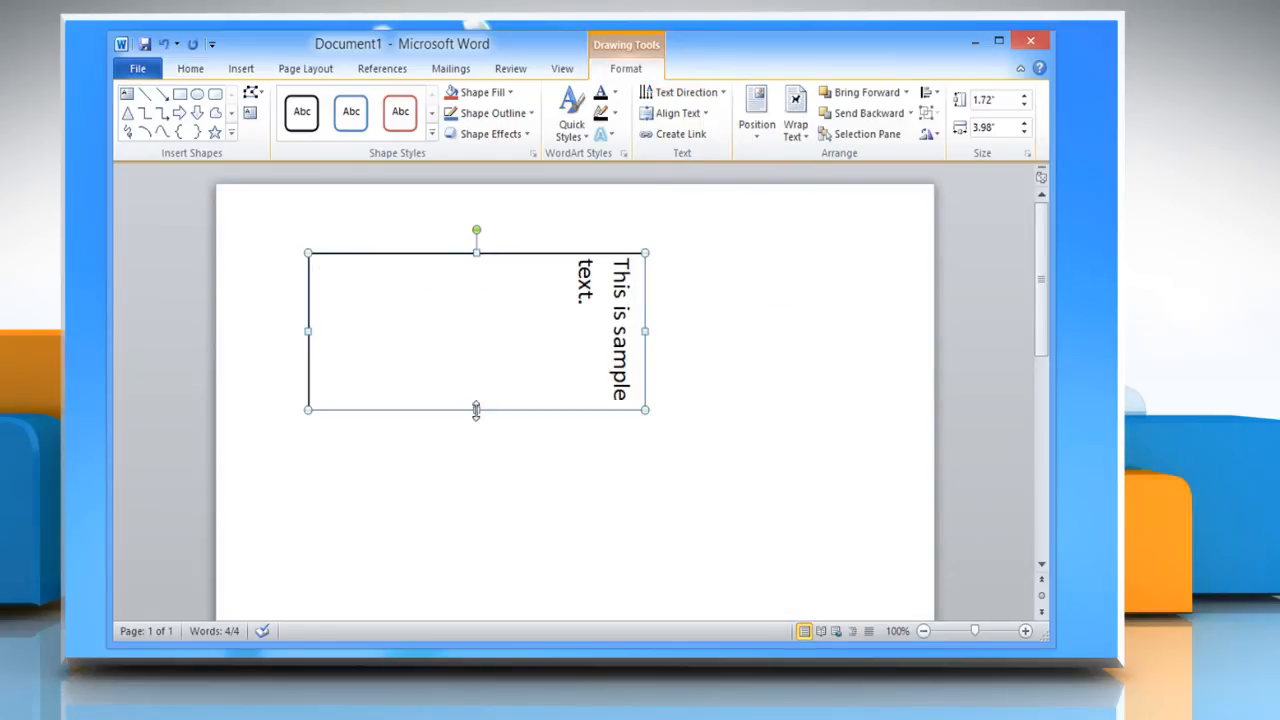
{"action": "left_click_drag", "start_coordinate": [476, 410], "coordinate": [476, 480]}
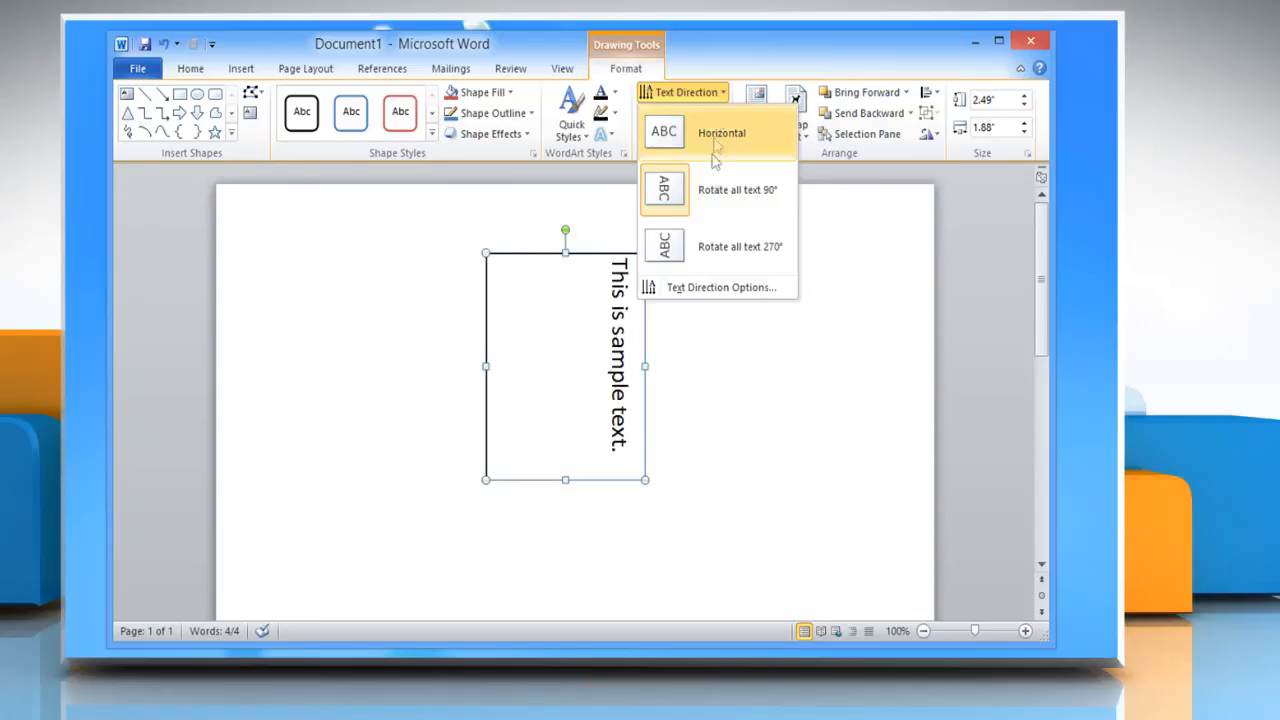
Step: Choose the bottom-to-top orientation in Text Direction Options and apply it
{"action": "left_click", "coordinate": [720, 287]}
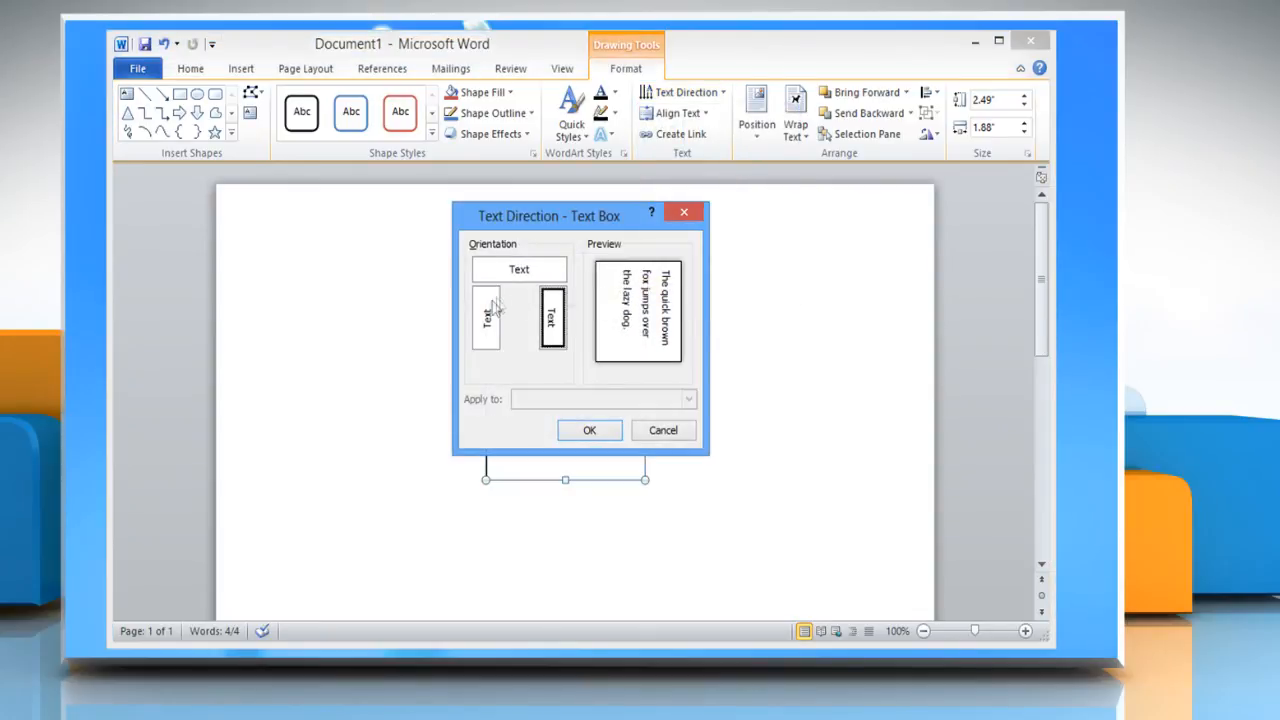
{"action": "left_click", "coordinate": [519, 269]}
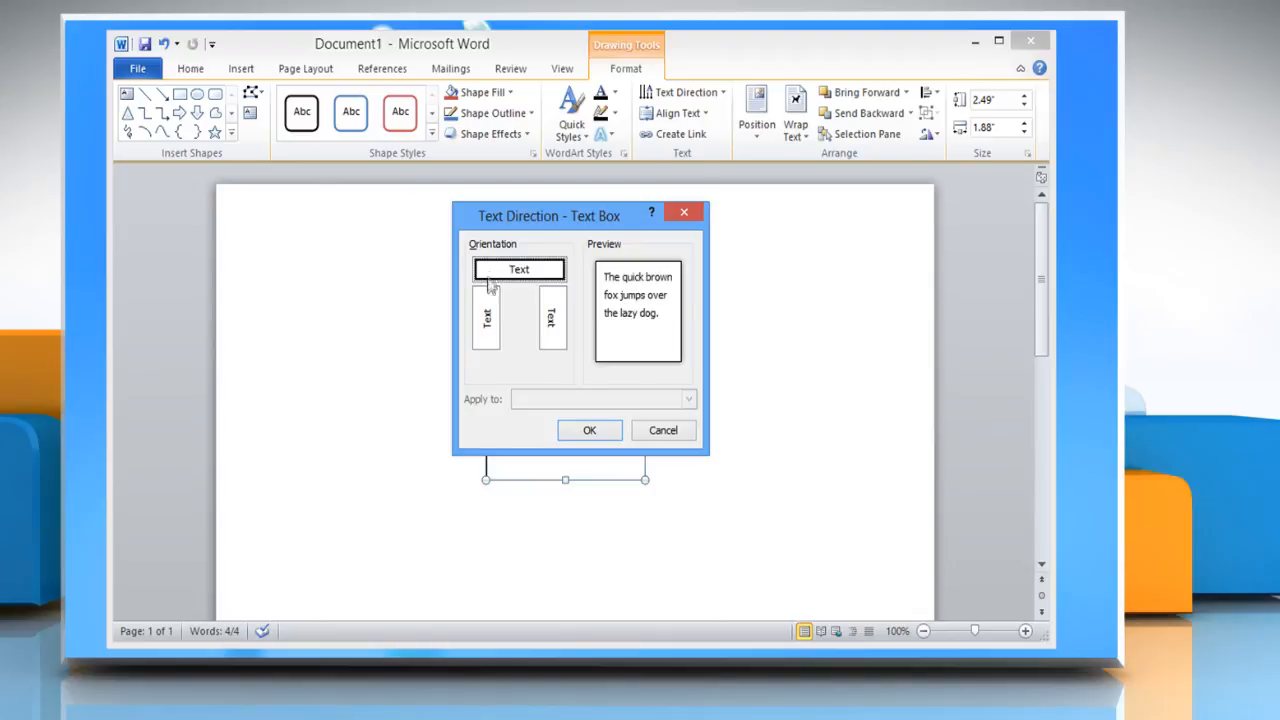
{"action": "left_click", "coordinate": [486, 318]}
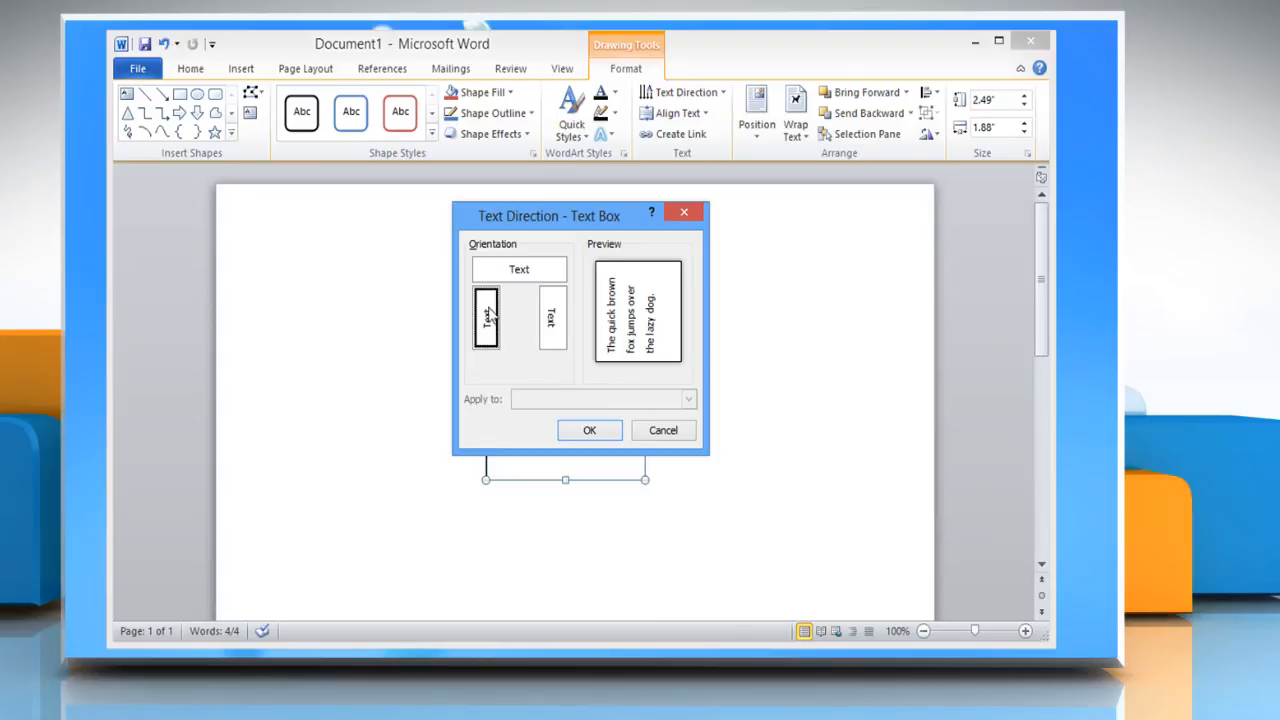
{"action": "left_click", "coordinate": [485, 317]}
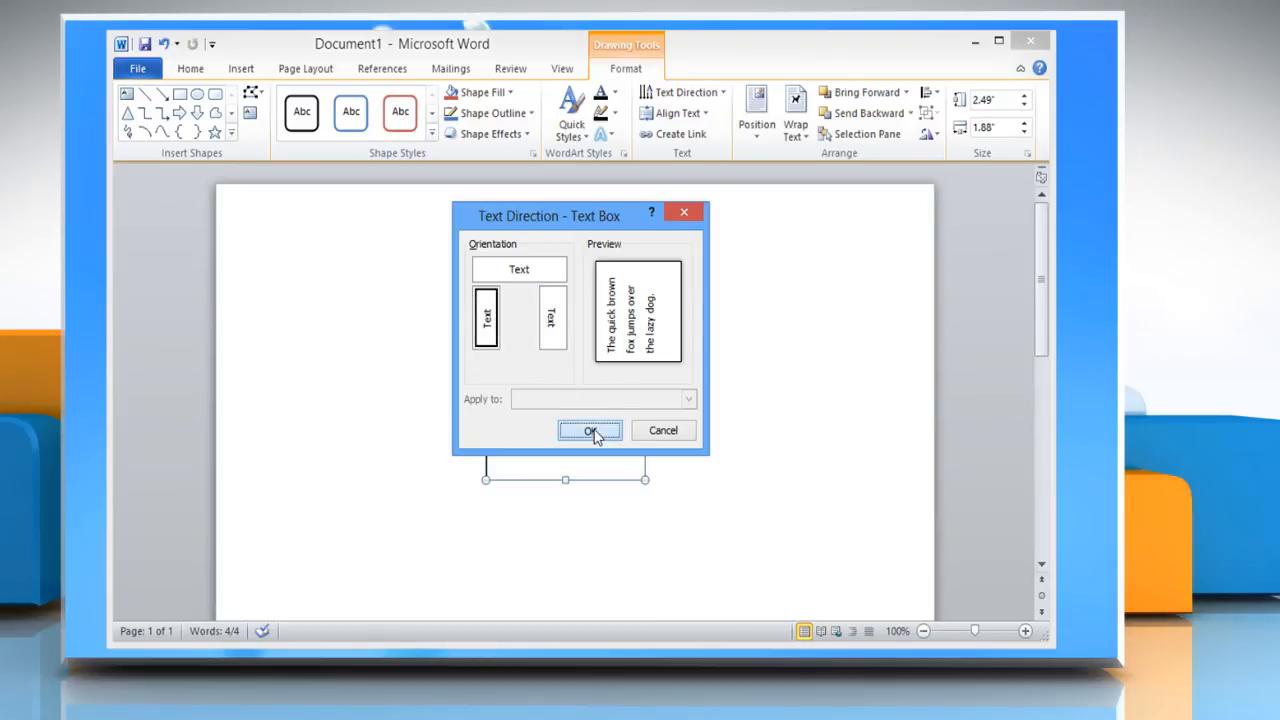
{"action": "left_click", "coordinate": [589, 430]}
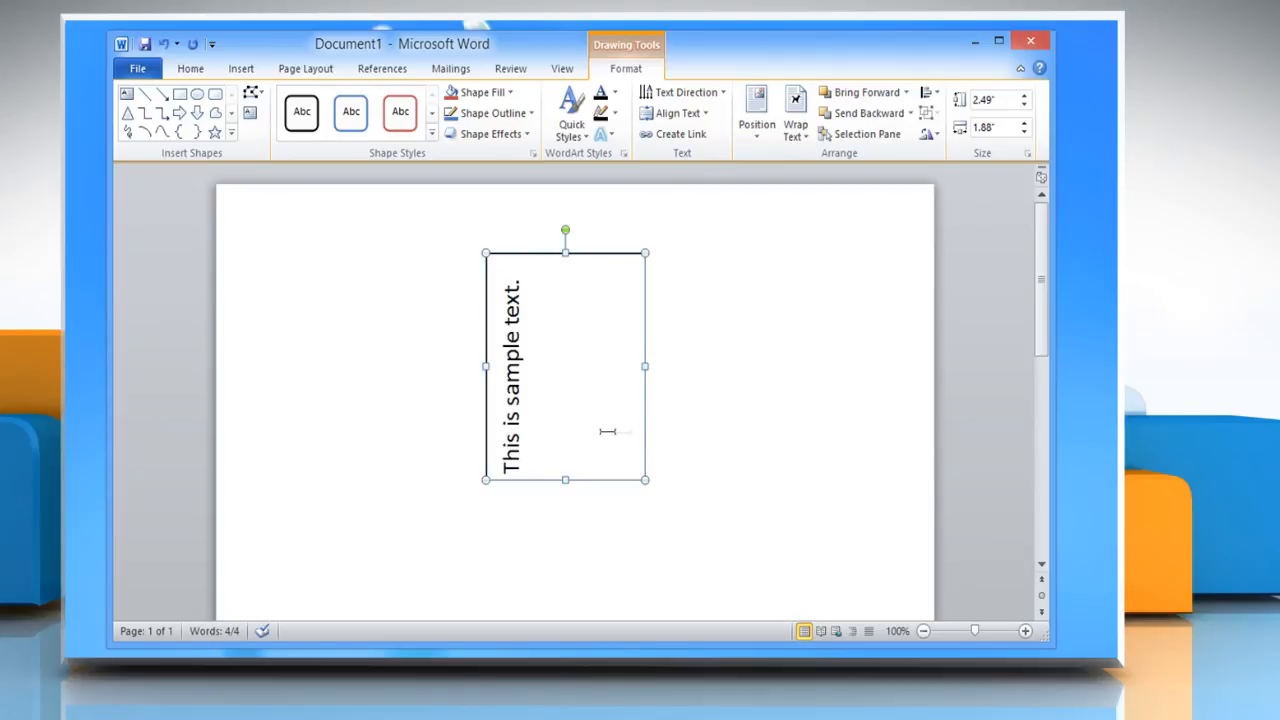